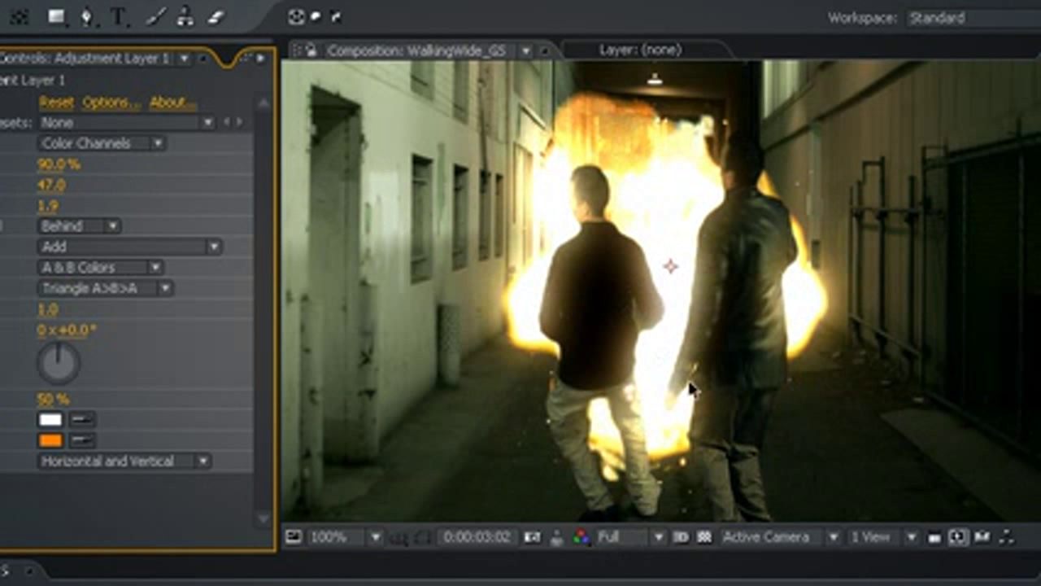
pyautogui.moveTo(683, 260)
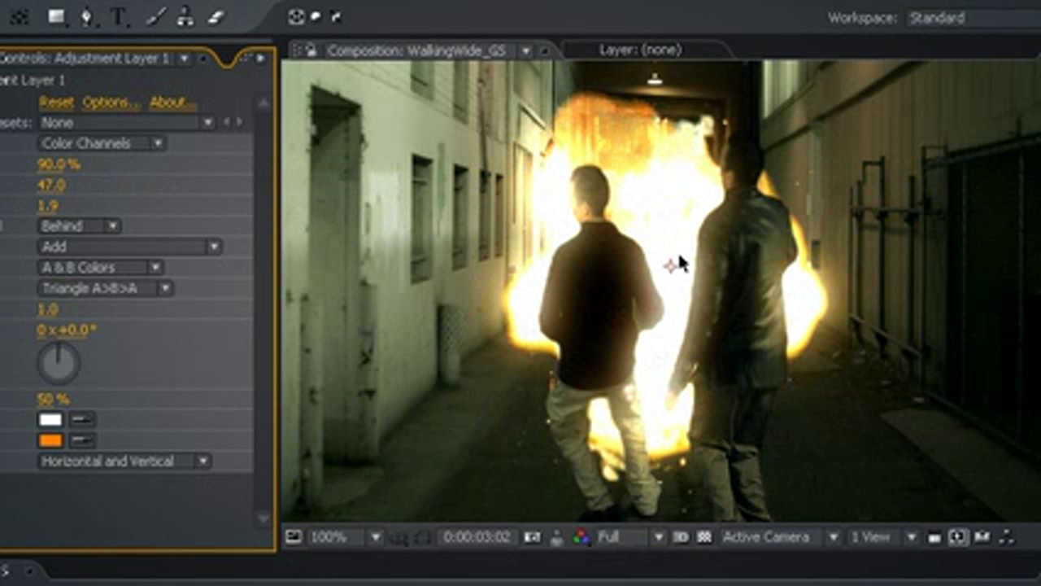